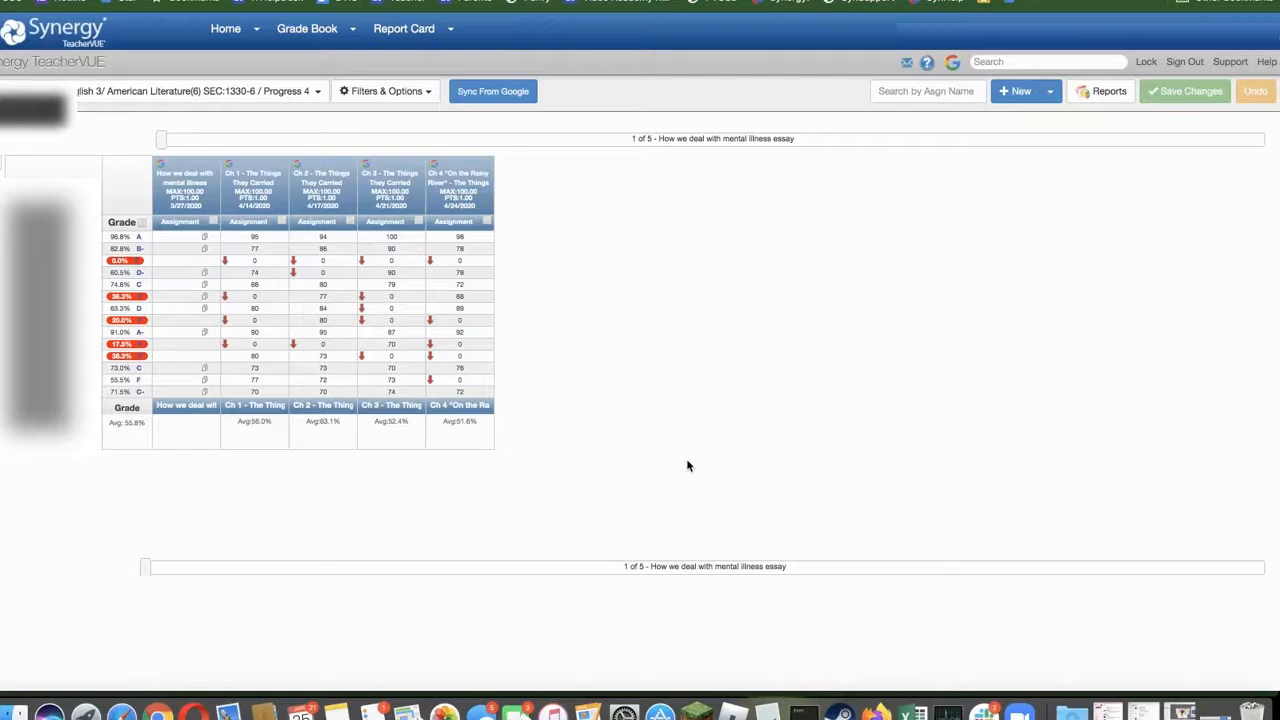
mouse_move(756, 360)
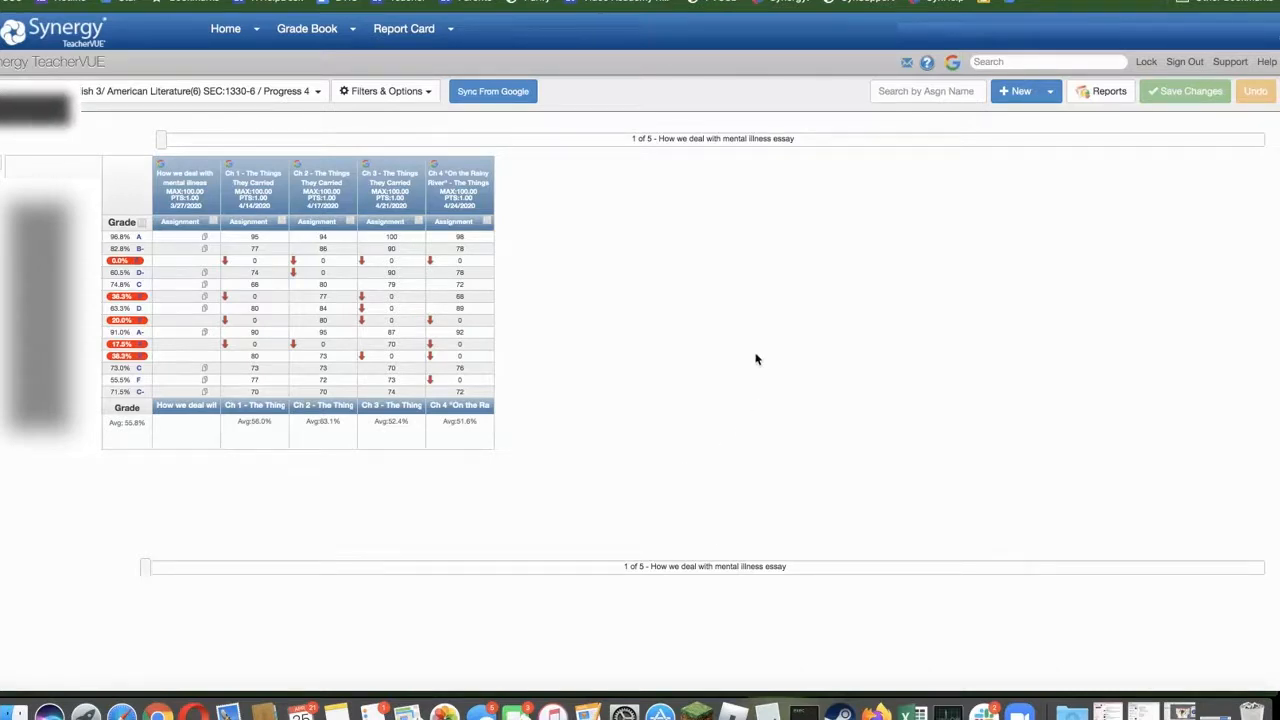
Expand the Grade Book menu to list its pages, including Teacher Reports.
click(308, 28)
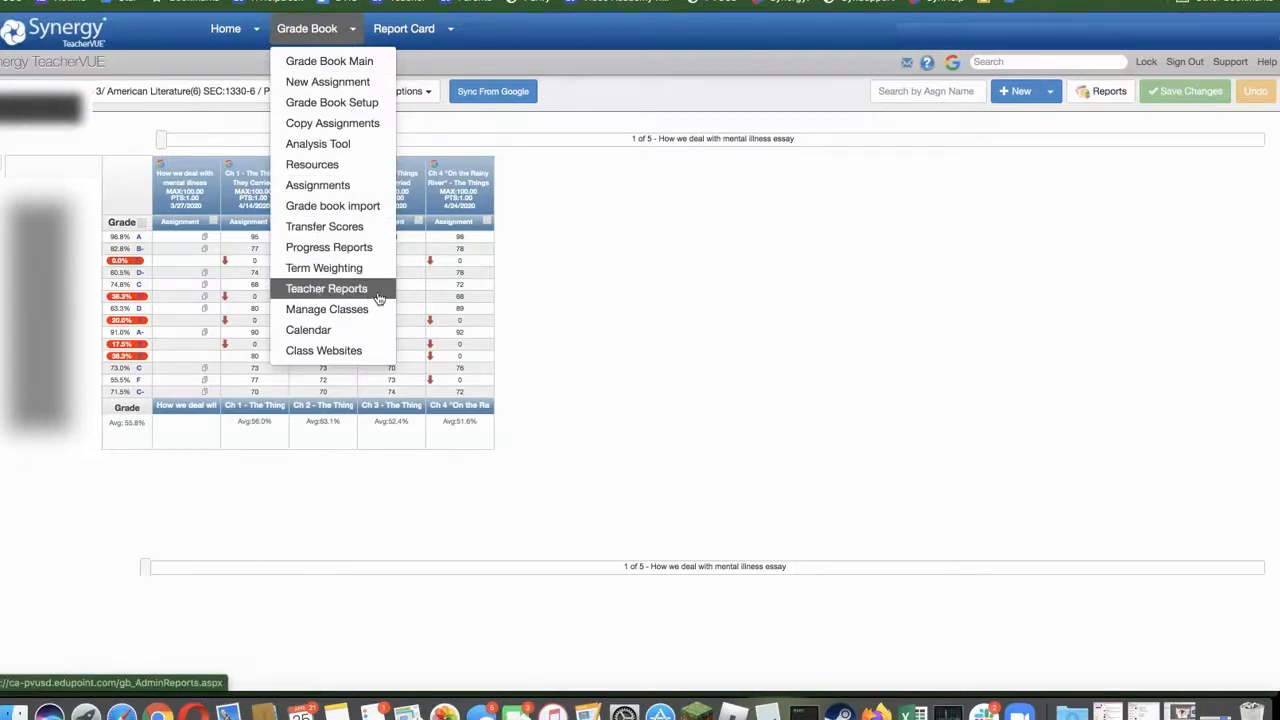
Open the Final Grade Posting Results - Teacher Focus report from Teacher Reports, listing Quarter 3 marks.
click(326, 288)
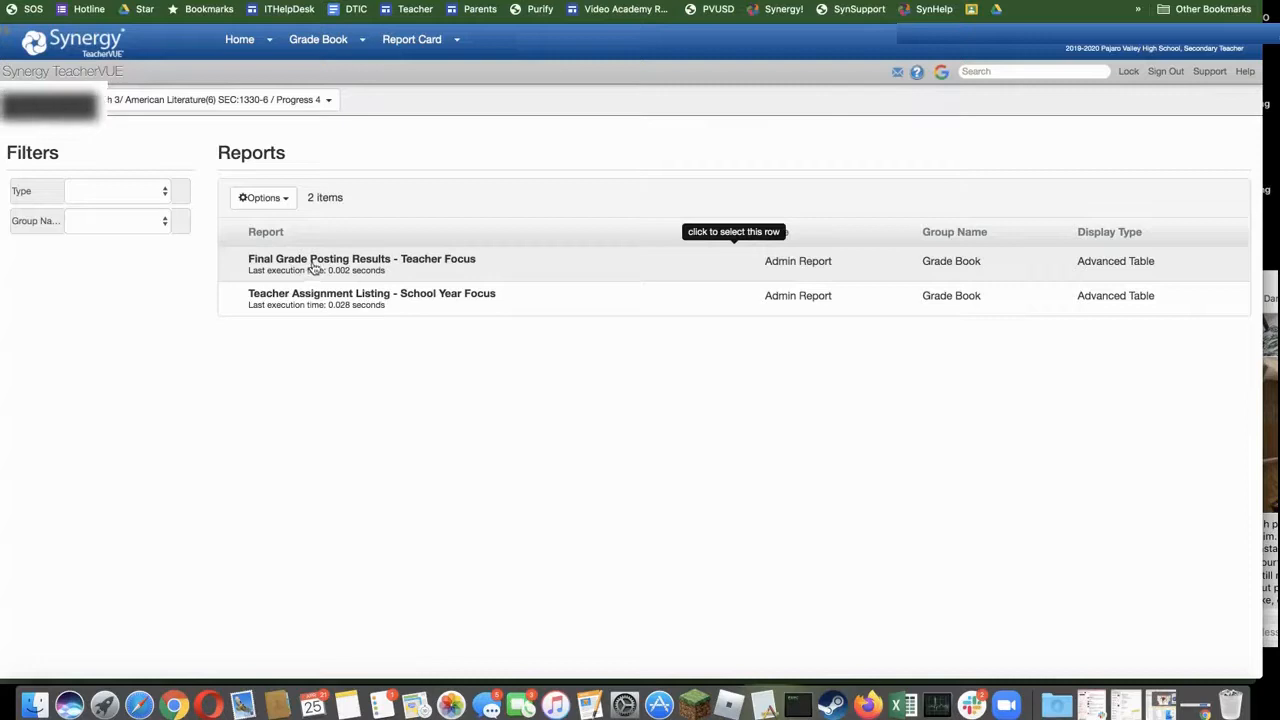
click(360, 258)
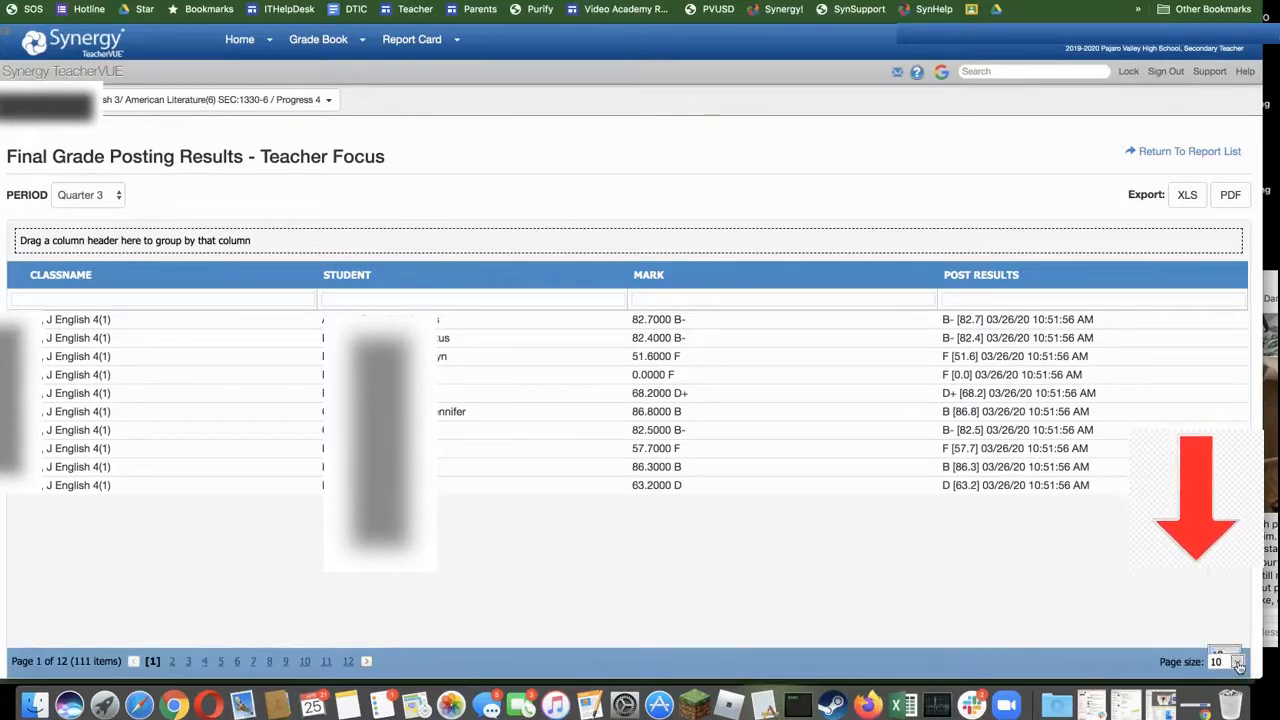
Set the report page size to 200 so all 111 Quarter 3 records fit on one page.
click(1224, 662)
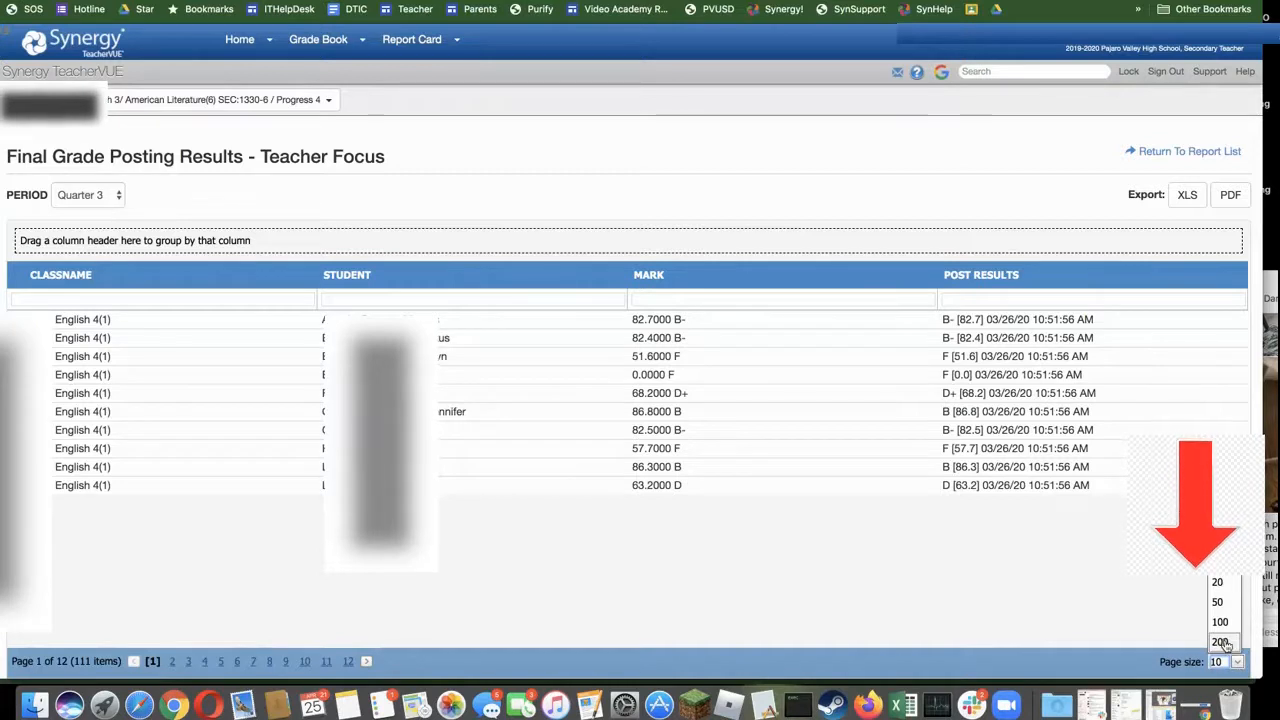
click(1220, 640)
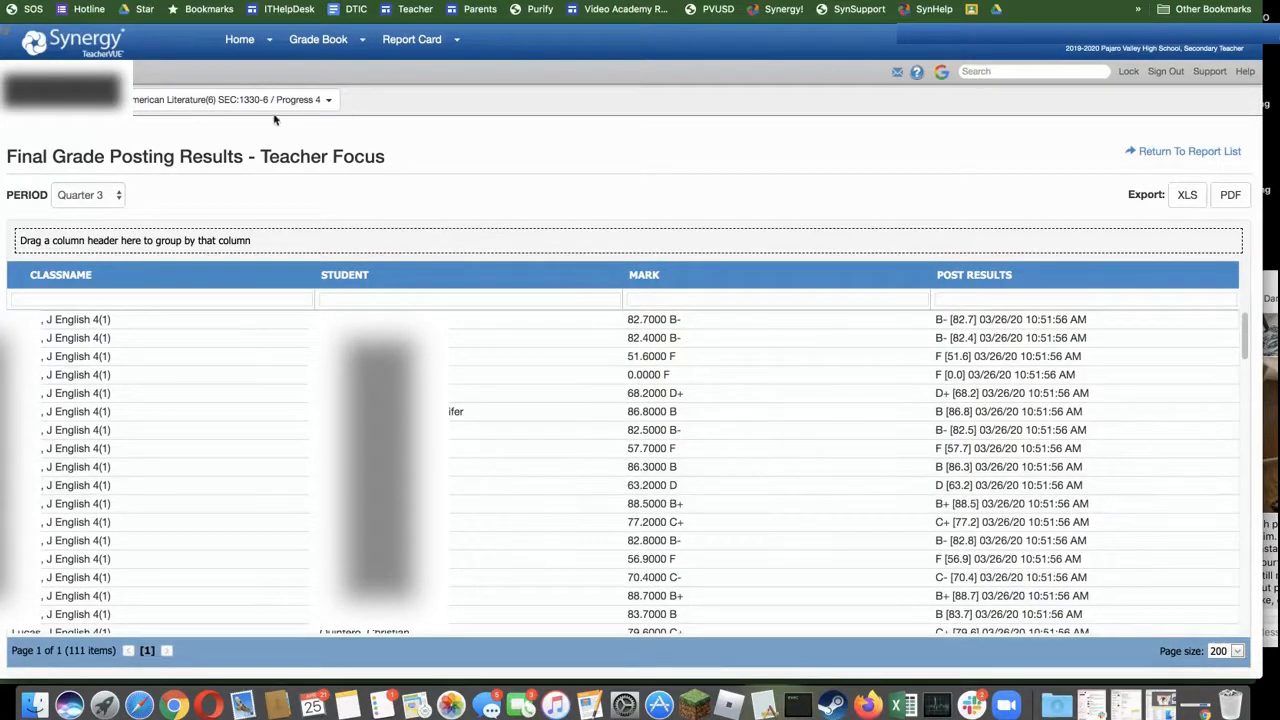
mouse_move(276, 120)
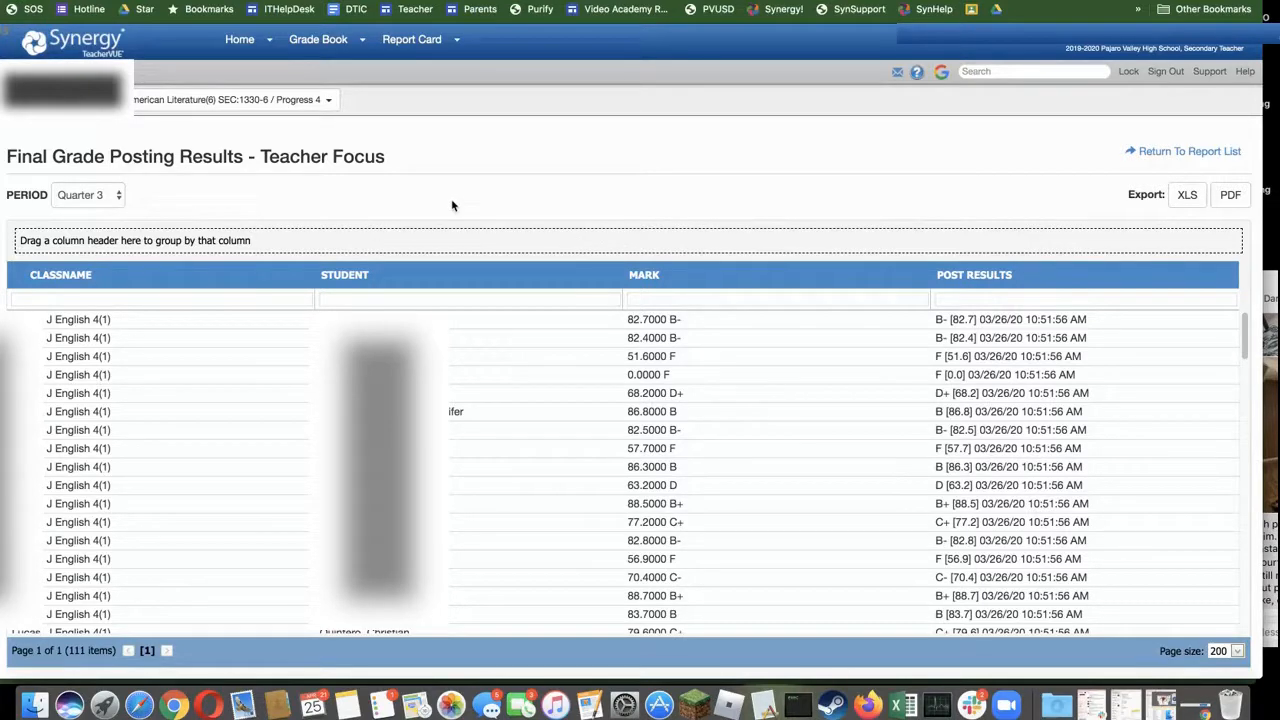
mouse_move(908, 186)
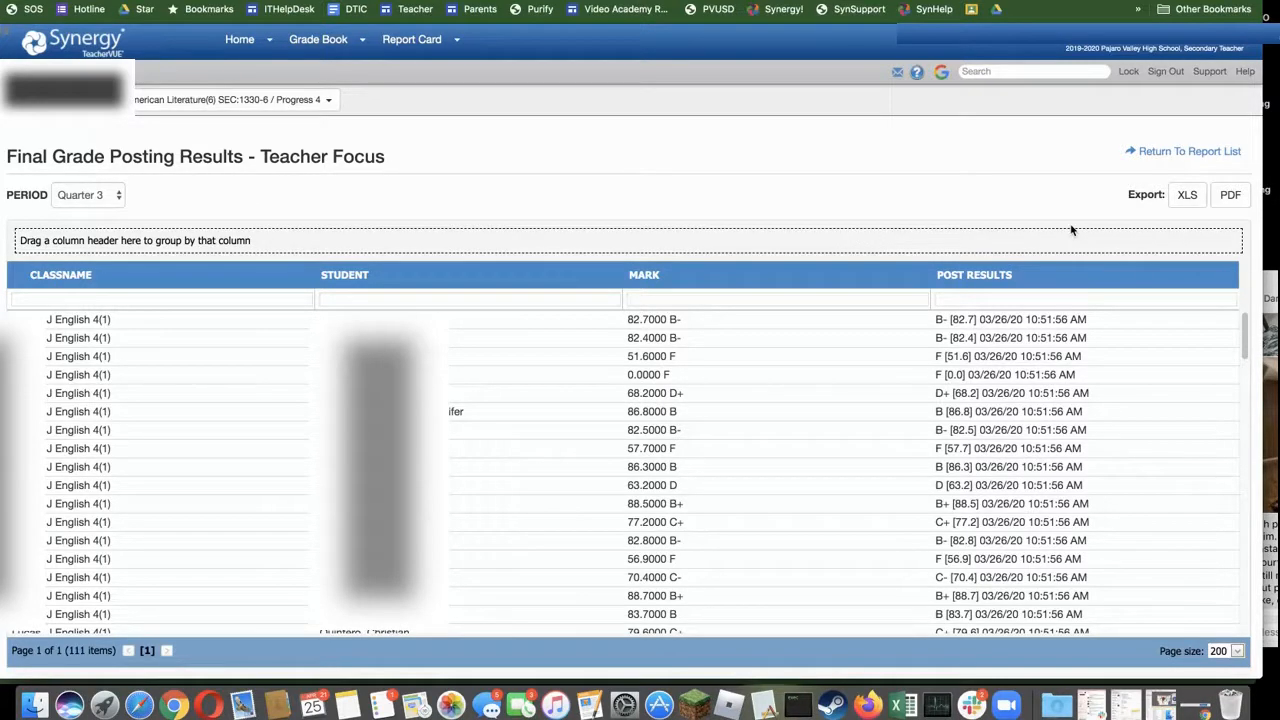
mouse_move(664, 144)
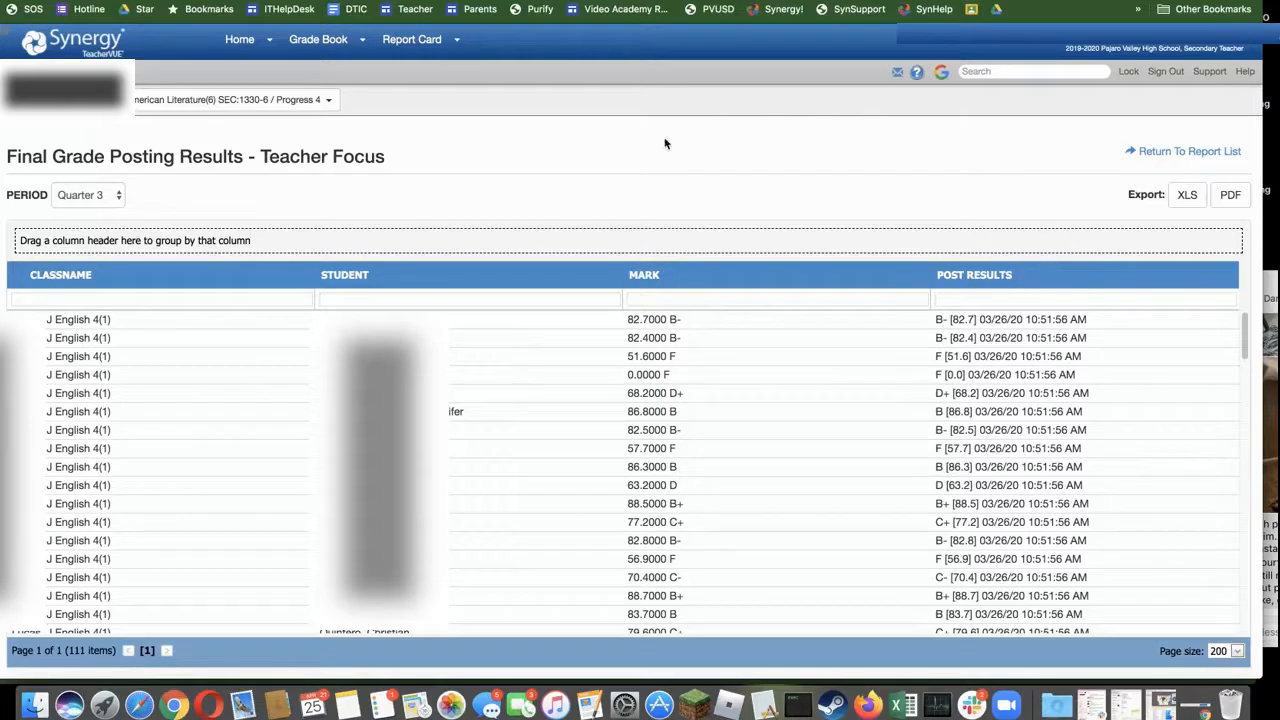
mouse_move(680, 238)
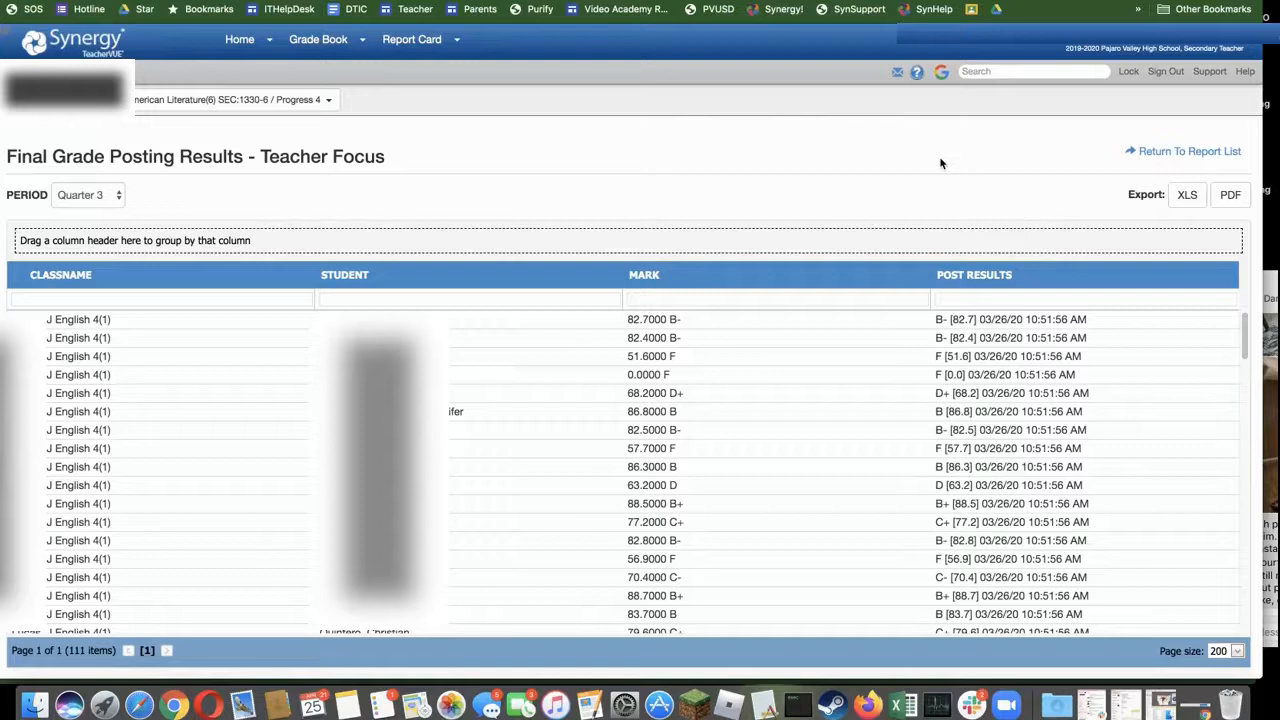
mouse_move(1032, 276)
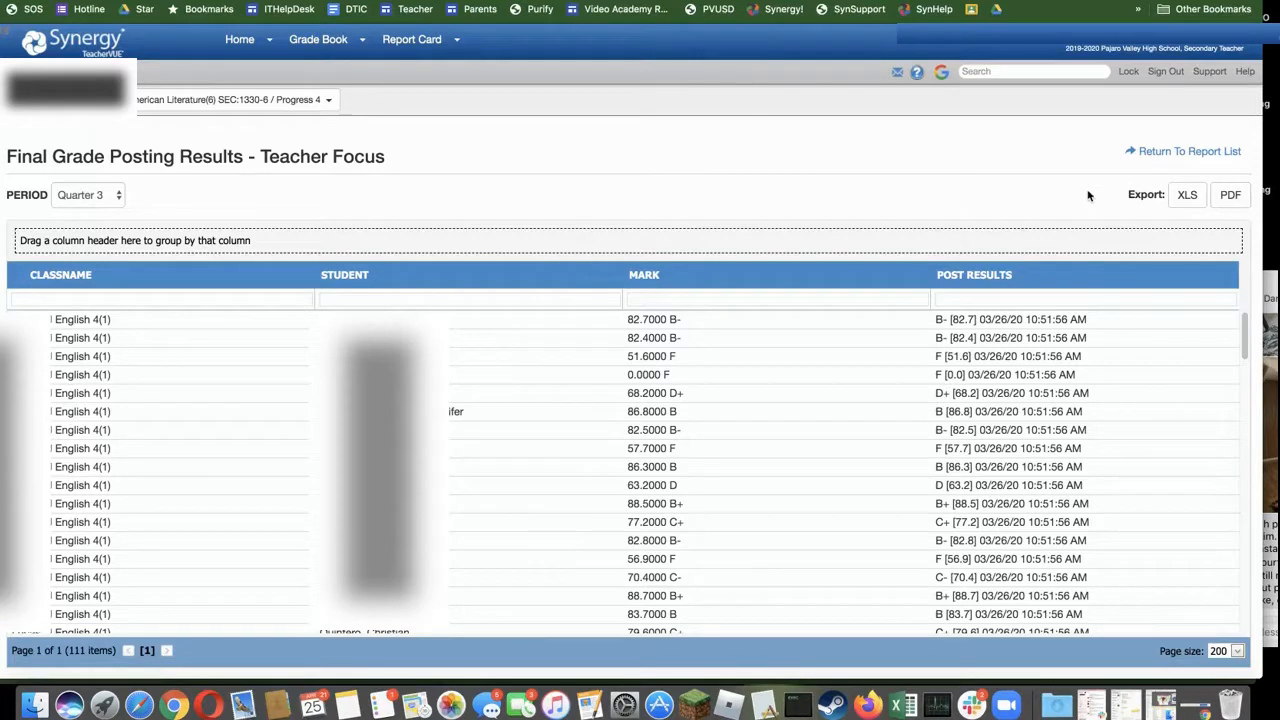
mouse_move(696, 150)
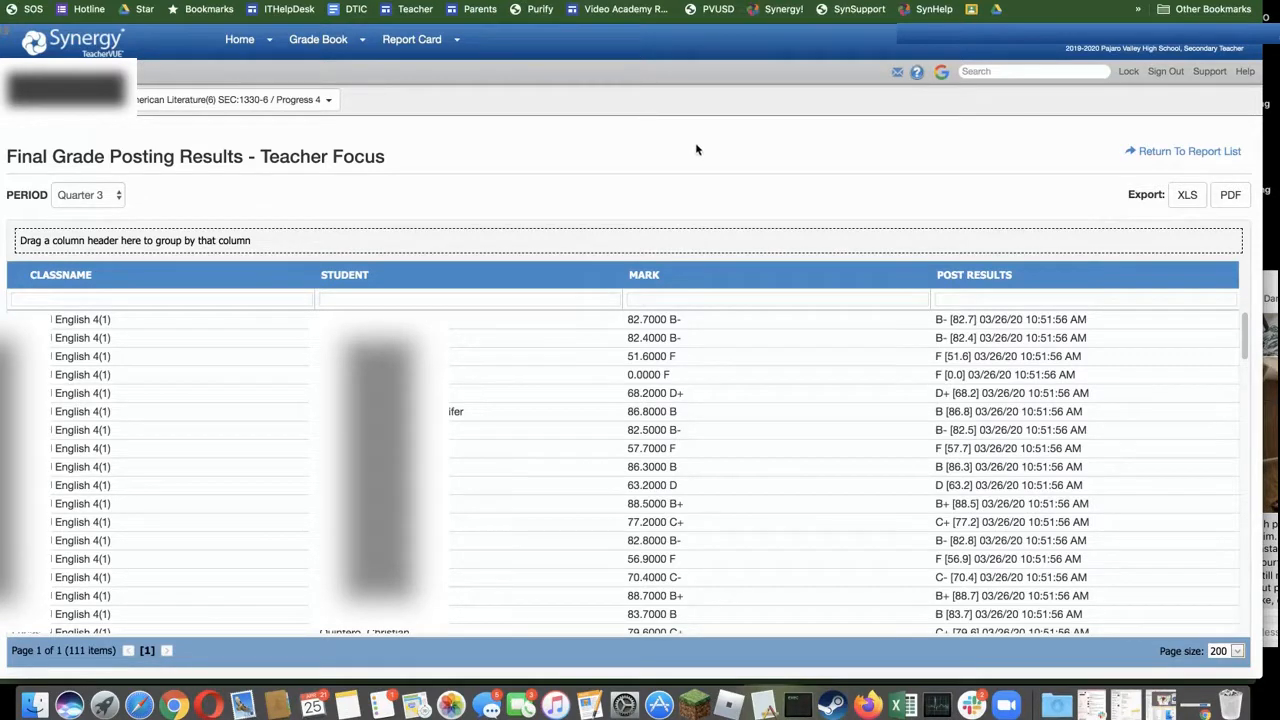
mouse_move(464, 136)
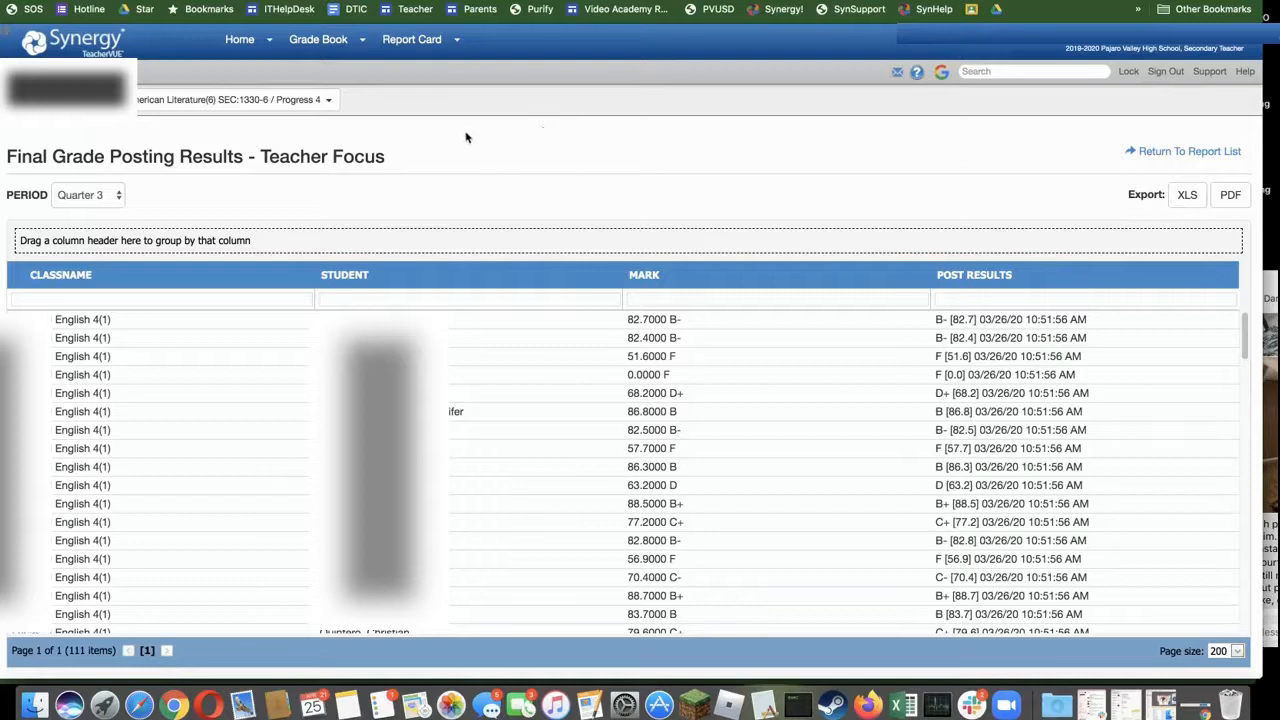
Open Report Card > Students to show the American Literature class grade posting summary.
click(412, 40)
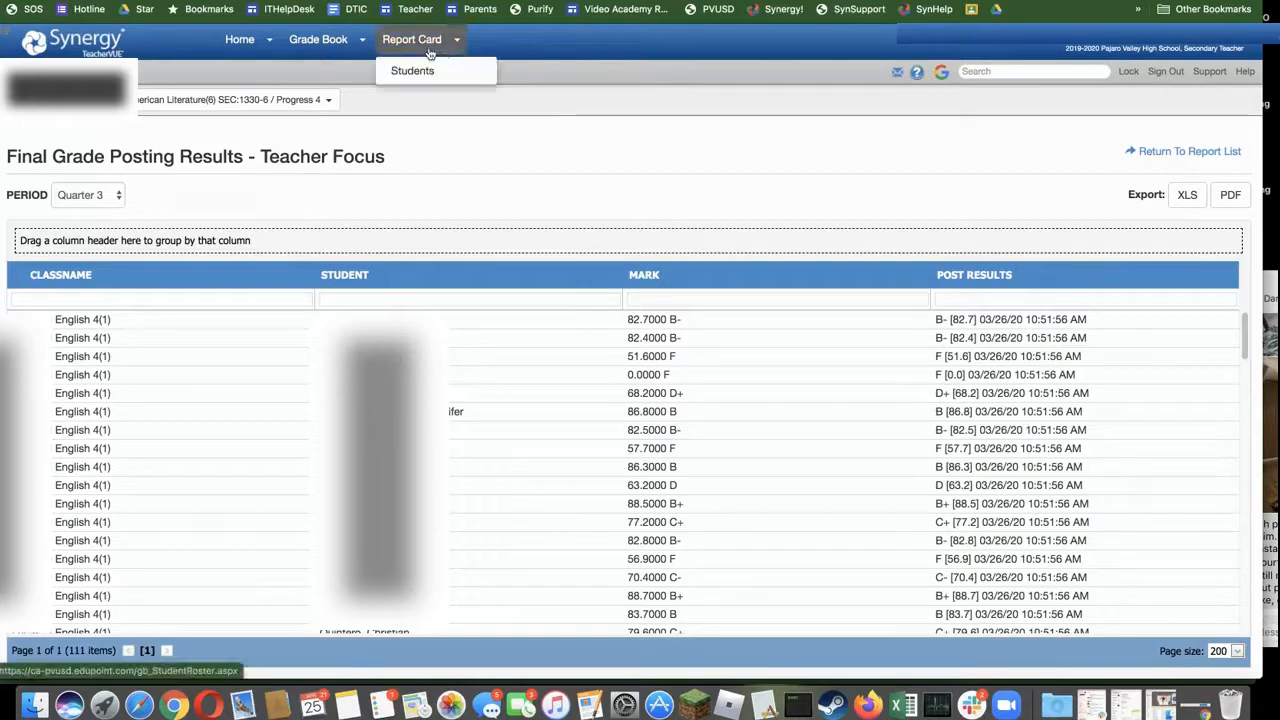
click(412, 70)
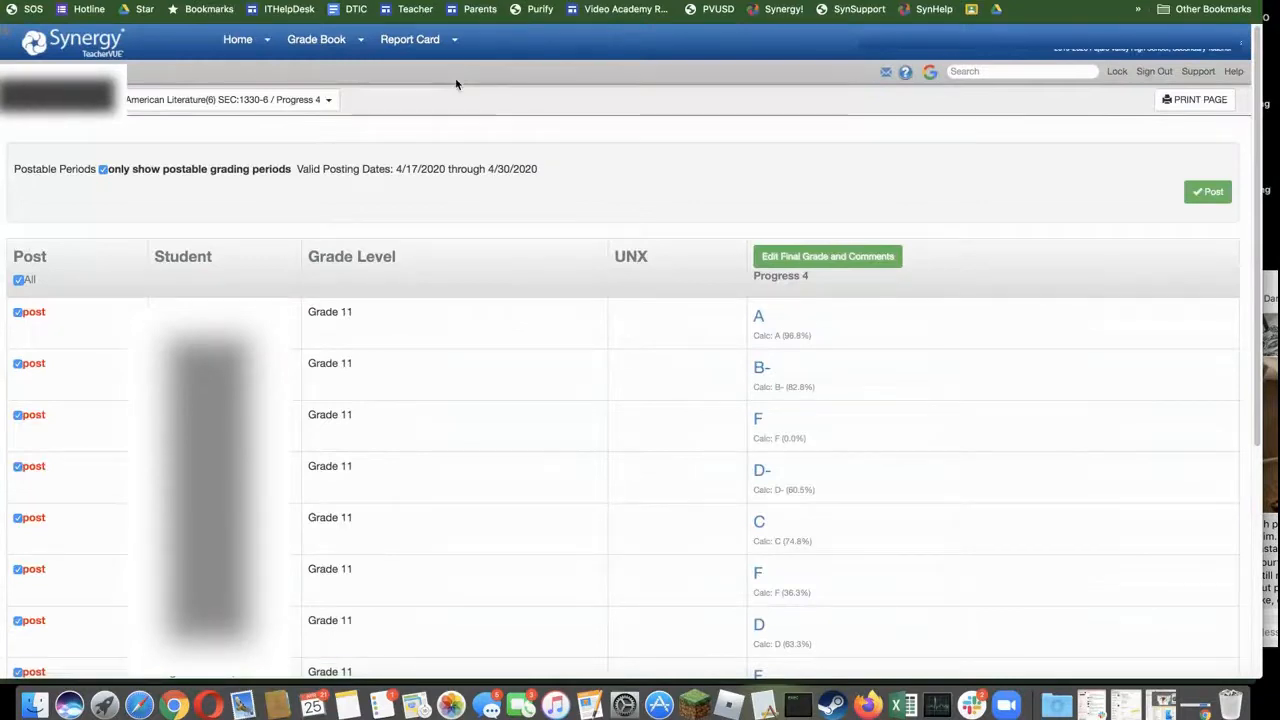
mouse_move(380, 112)
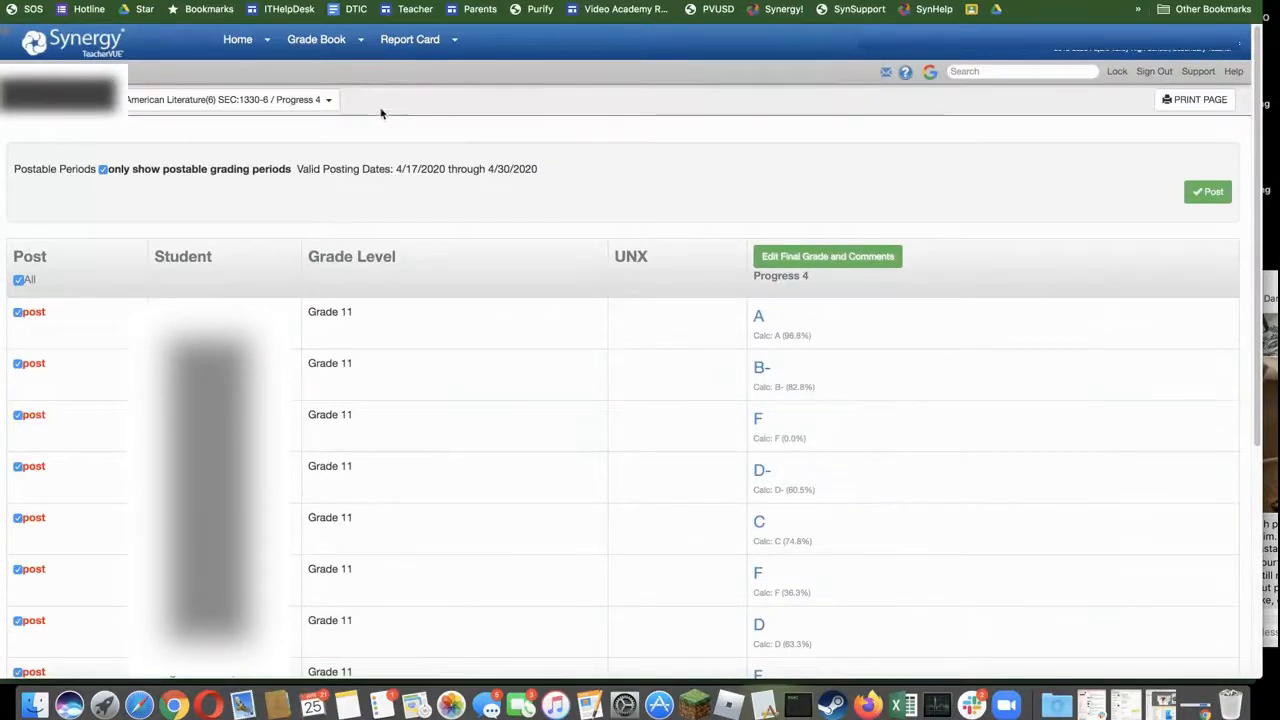
mouse_move(784, 160)
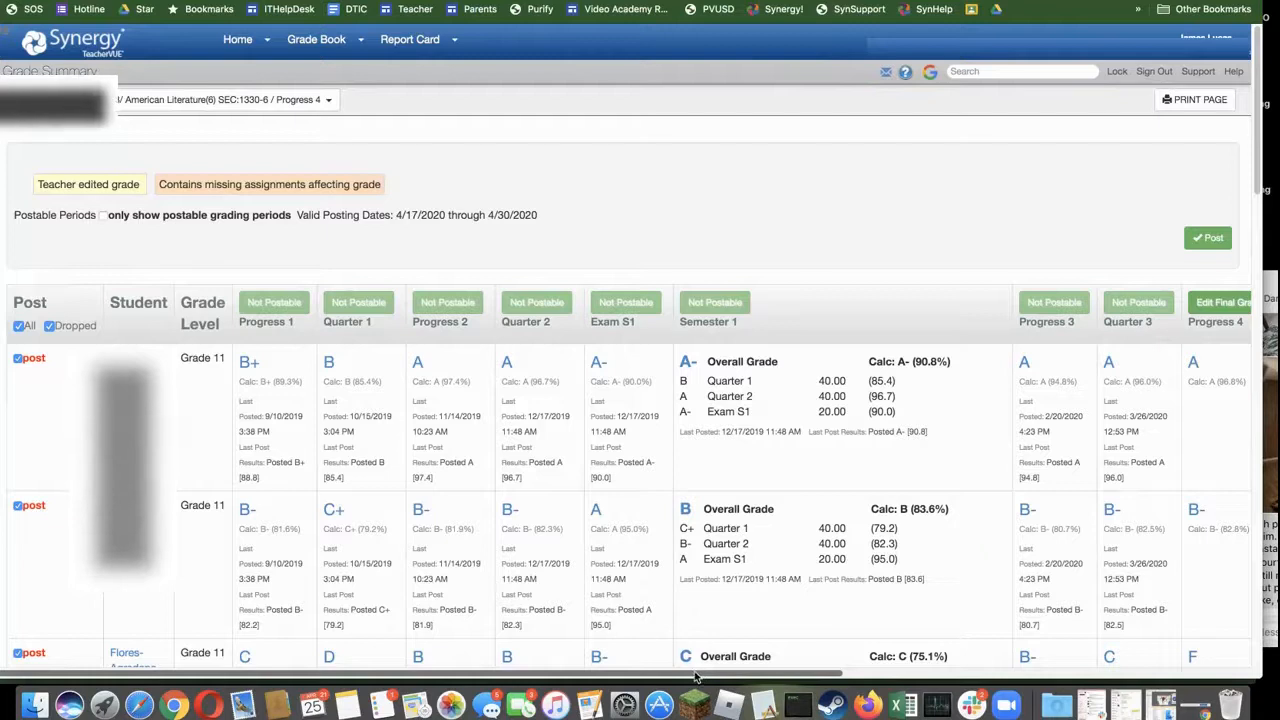
Scroll the summary right to reveal the Progress 3, Quarter 3, Progress 4 and Semester 2 columns.
scroll(right, 3)
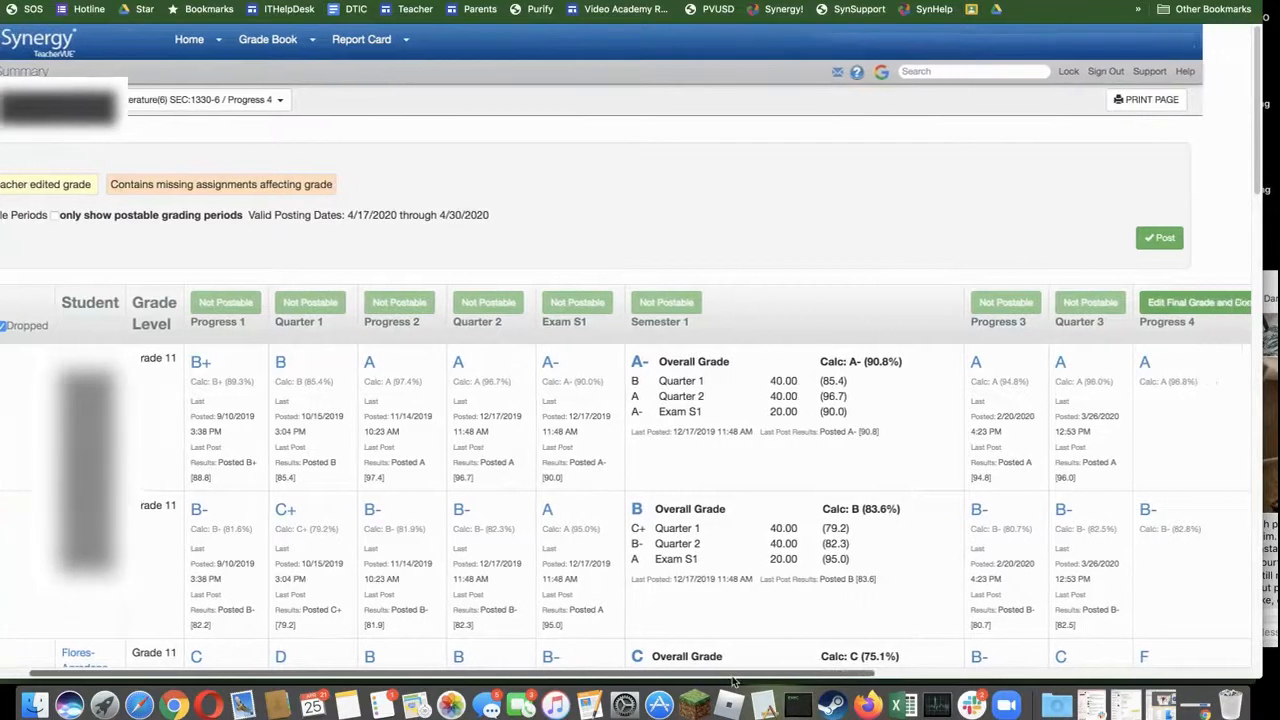
scroll(right, 3)
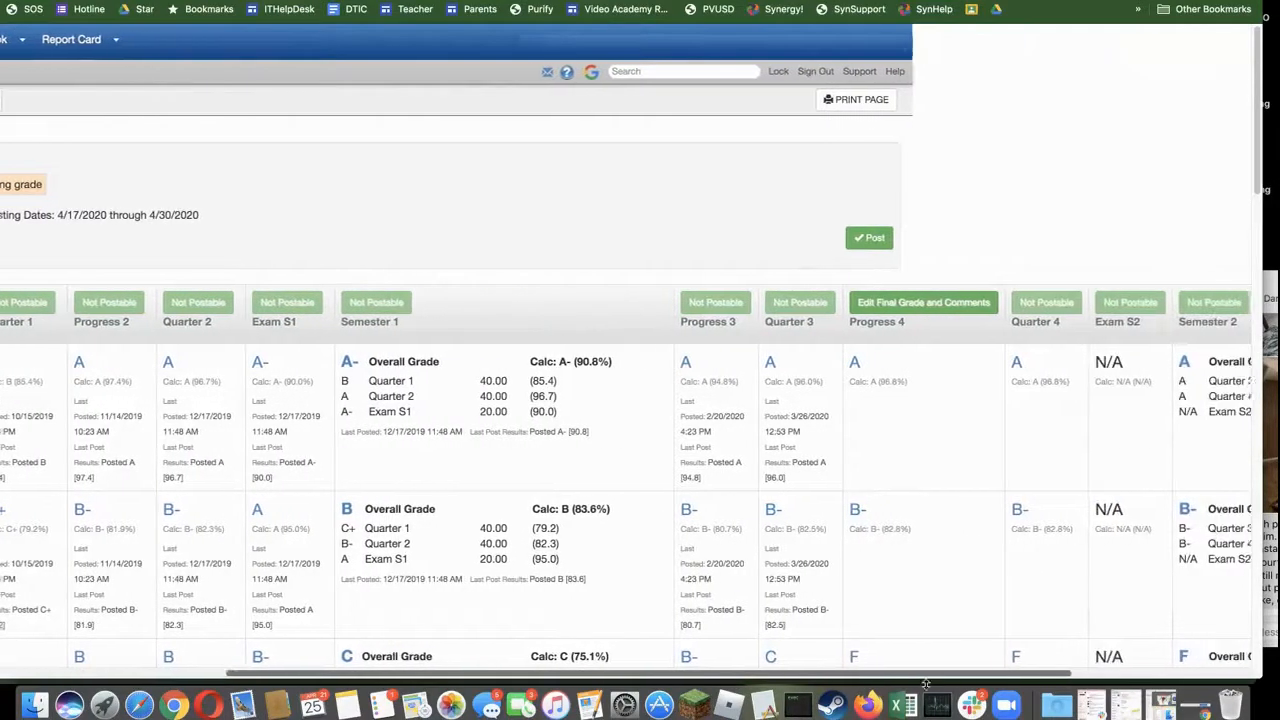
scroll(right, 3)
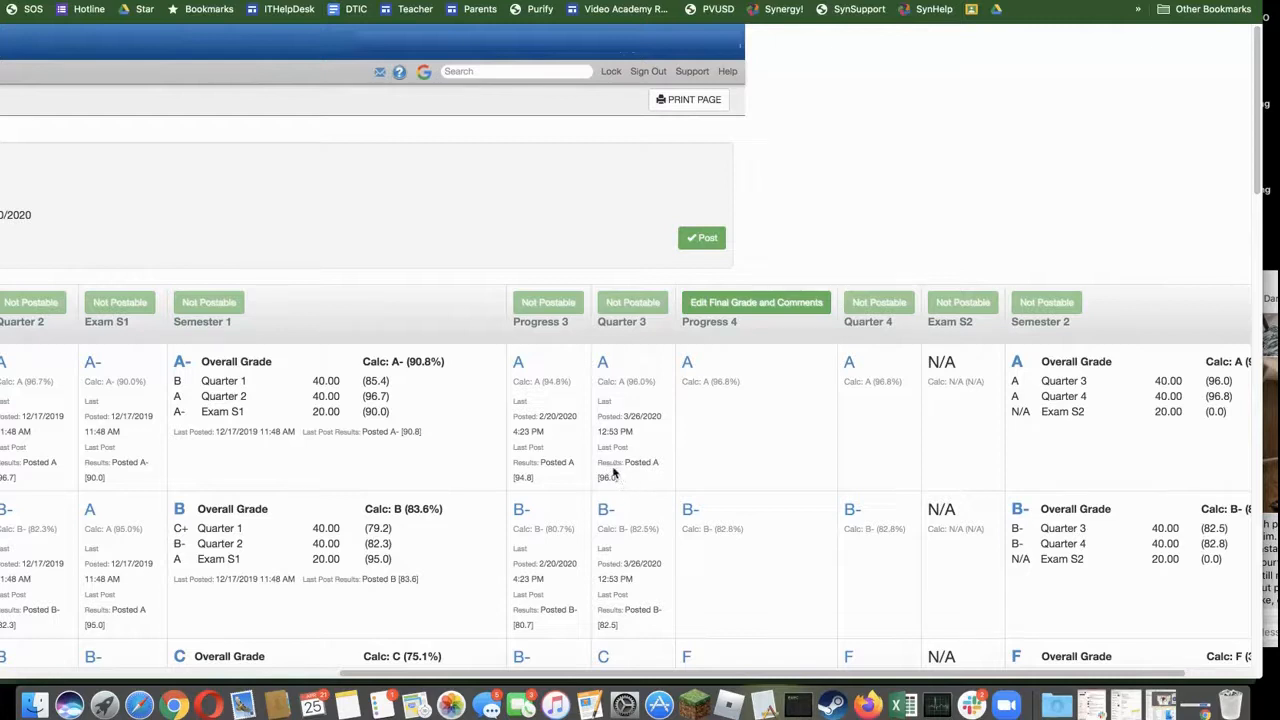
mouse_move(624, 404)
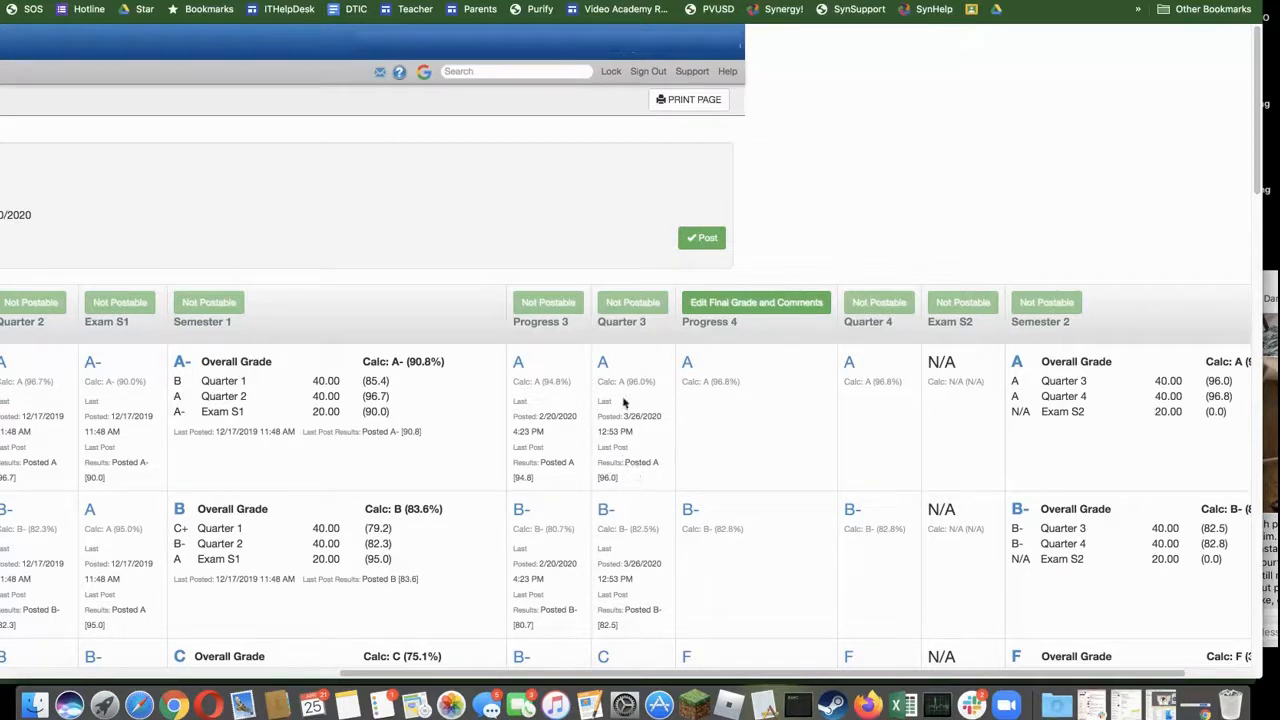
mouse_move(640, 488)
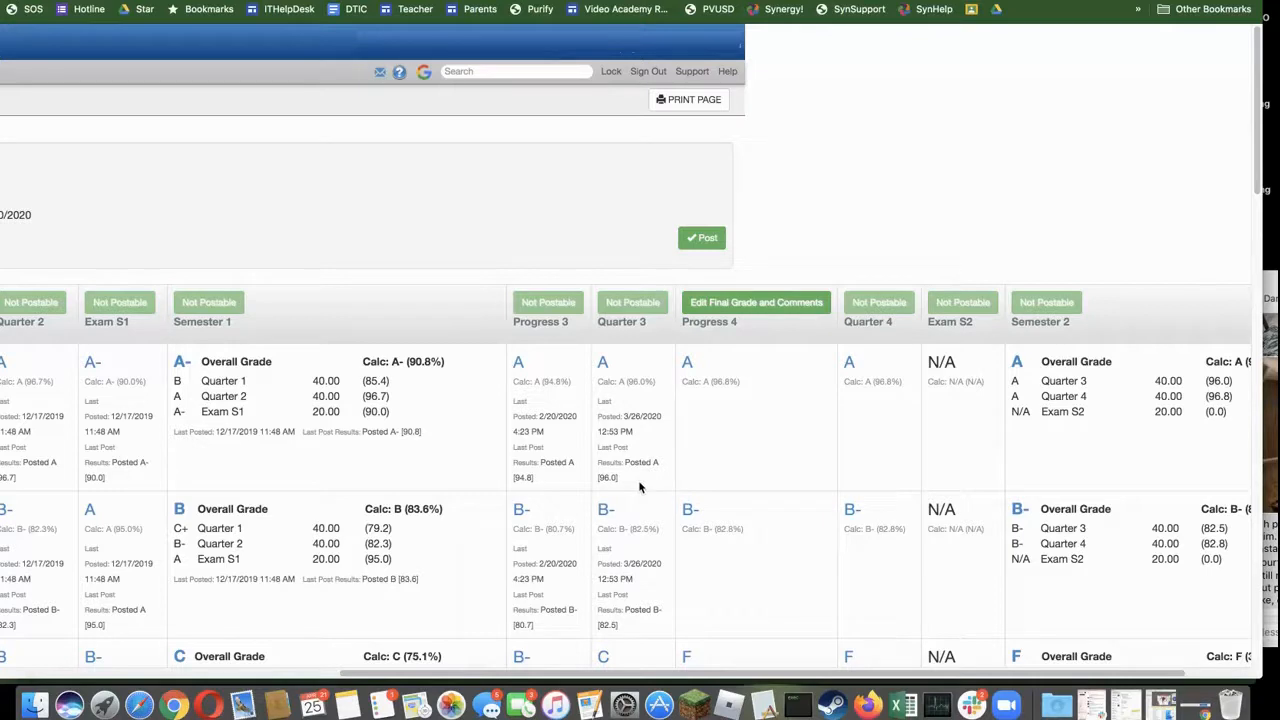
mouse_move(608, 472)
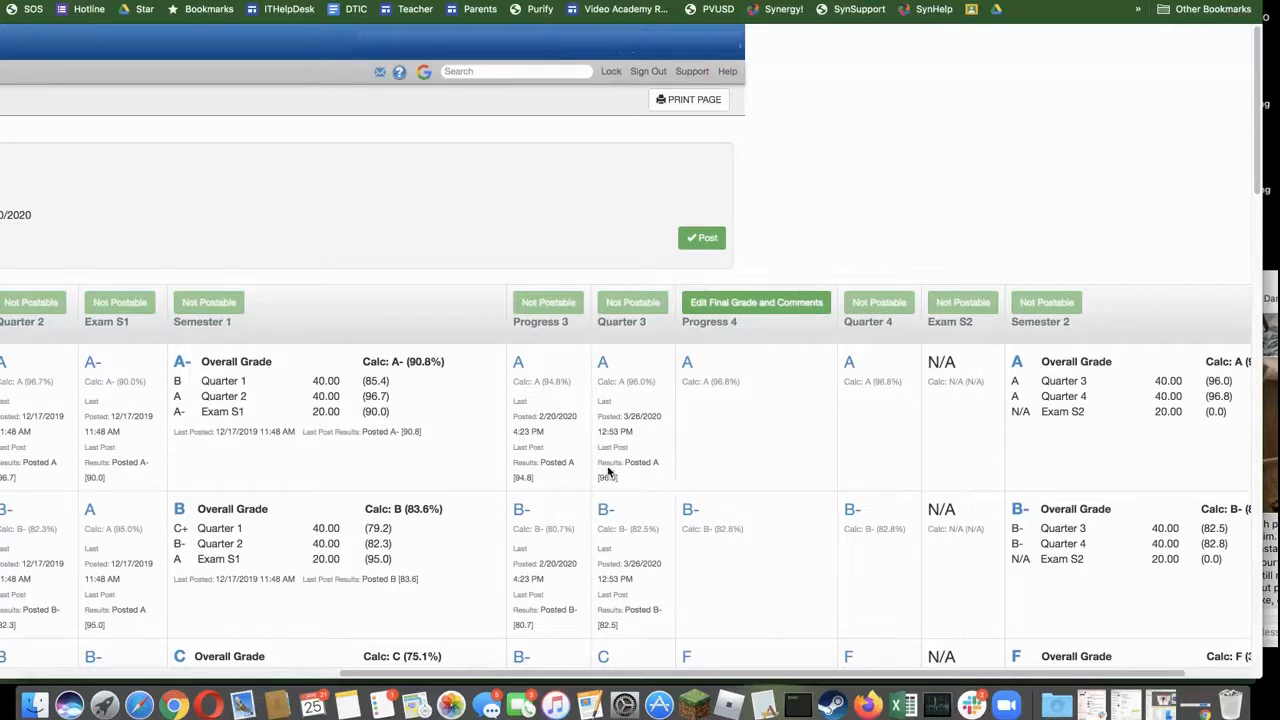
mouse_move(638, 478)
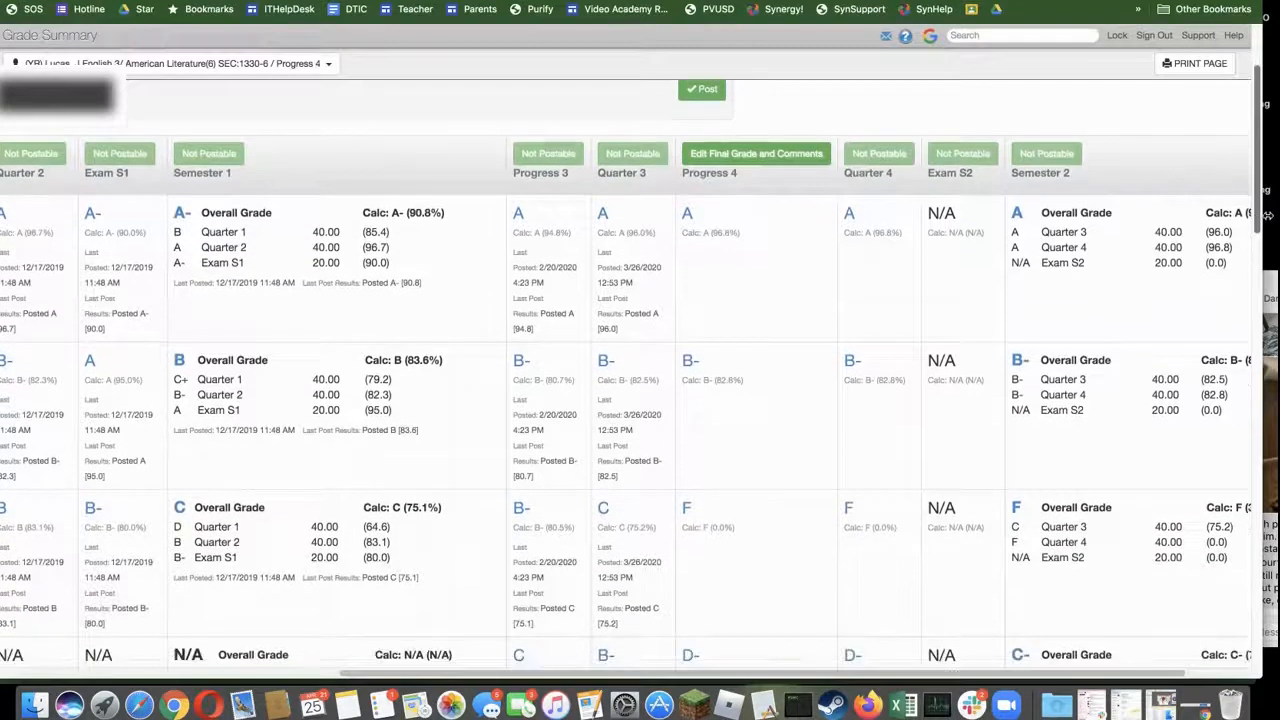
scroll(down, 3)
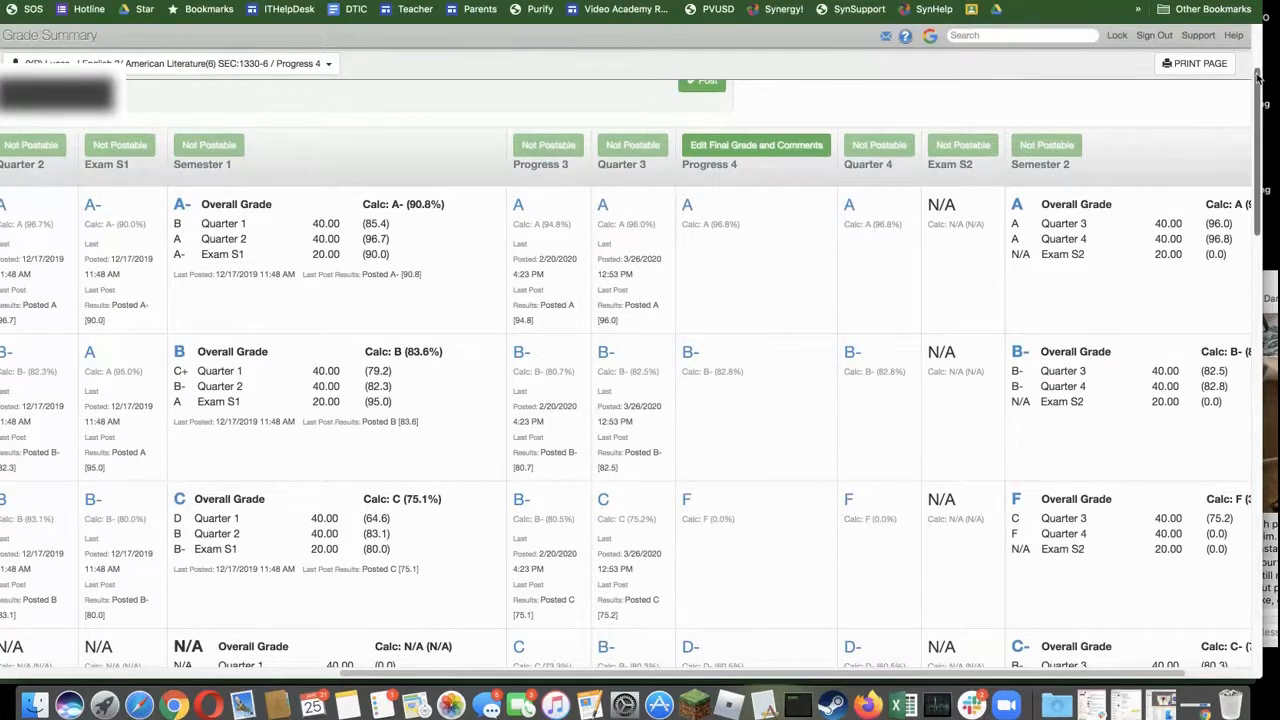
scroll(down, 3)
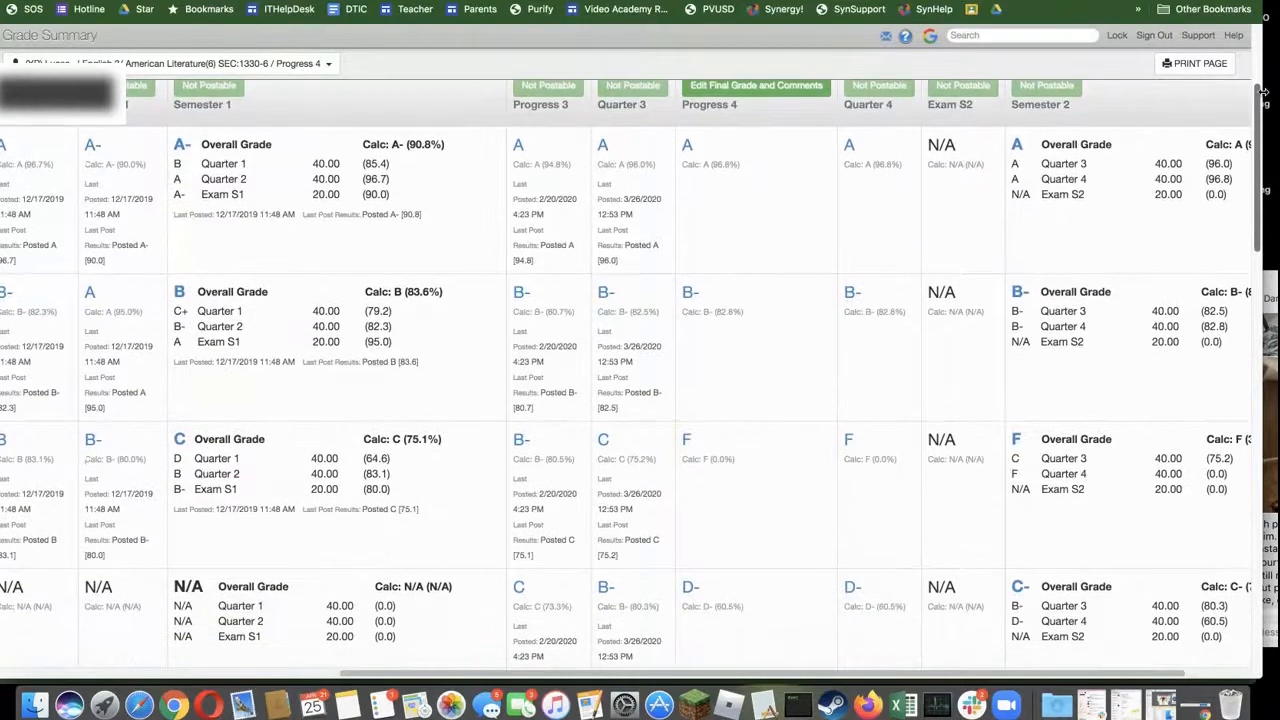
scroll(down, 3)
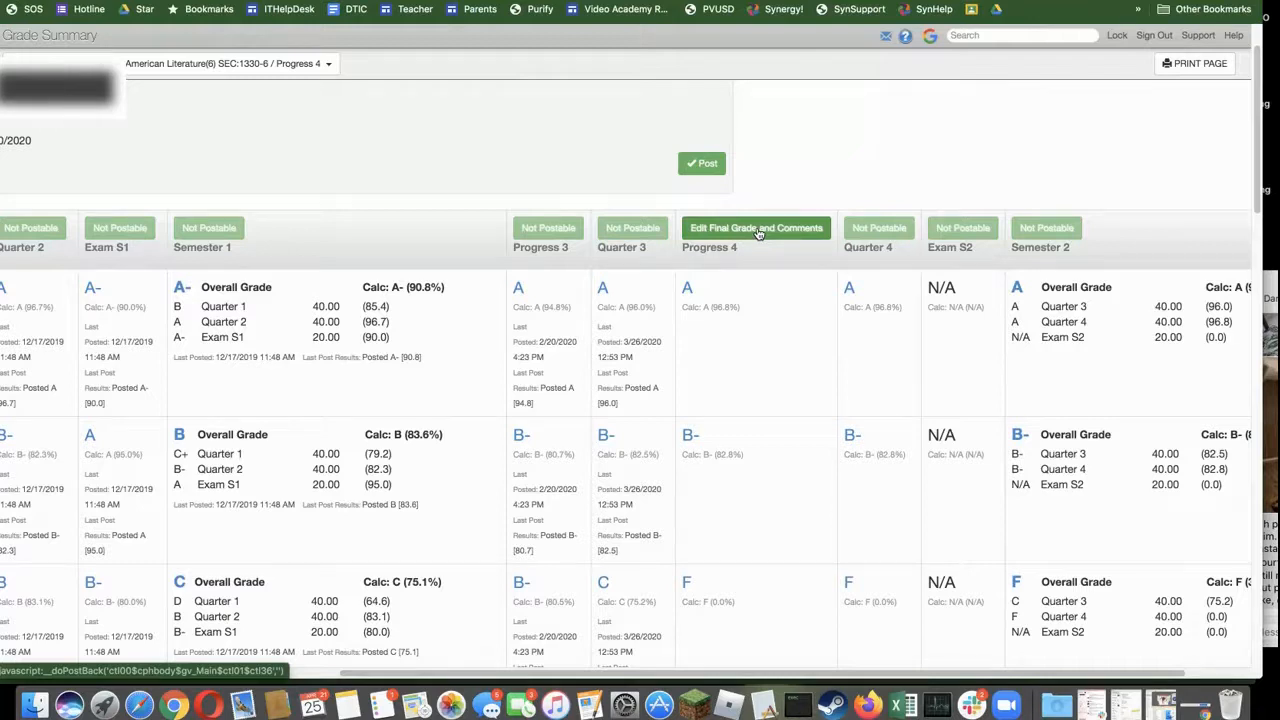
mouse_move(756, 232)
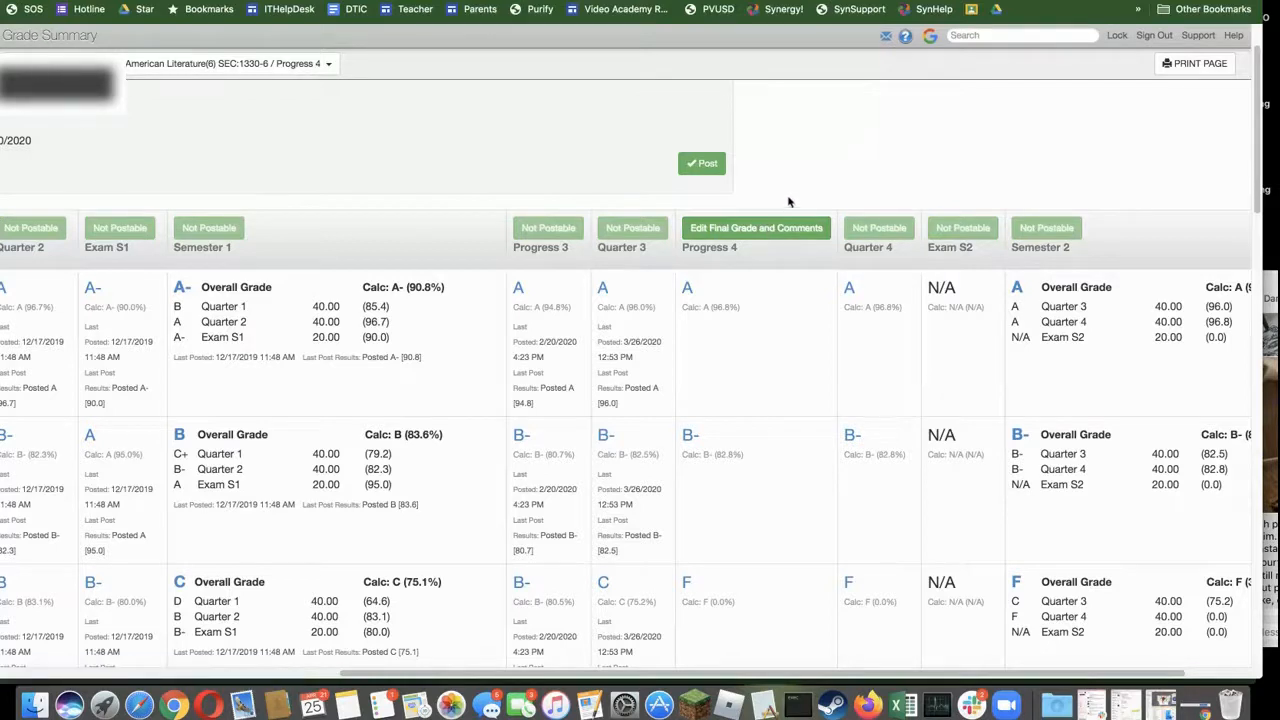
mouse_move(980, 154)
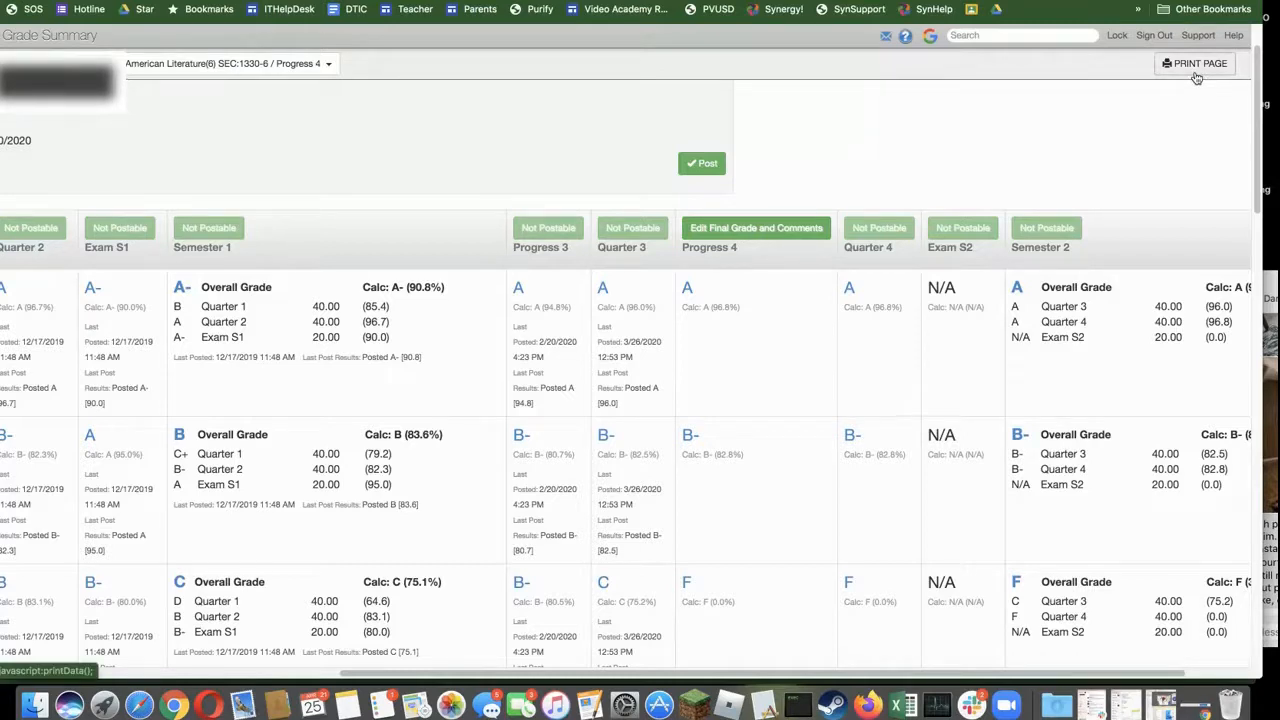
mouse_move(1152, 104)
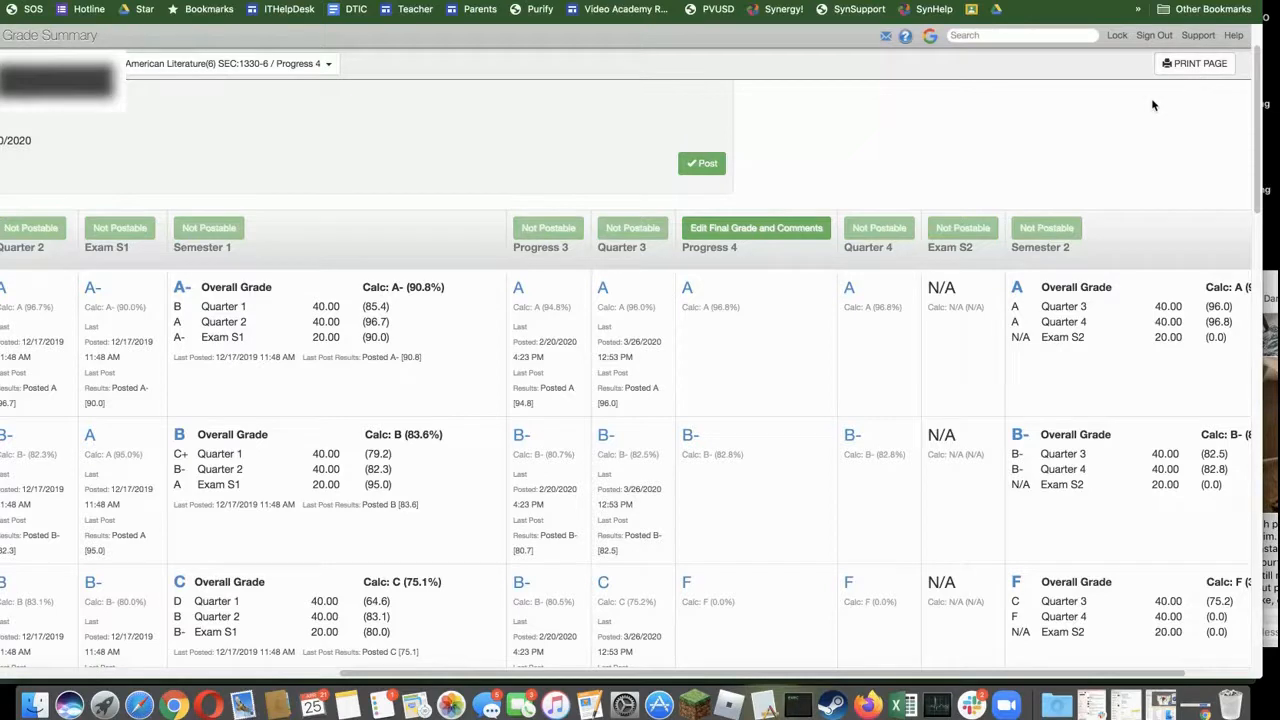
mouse_move(1088, 120)
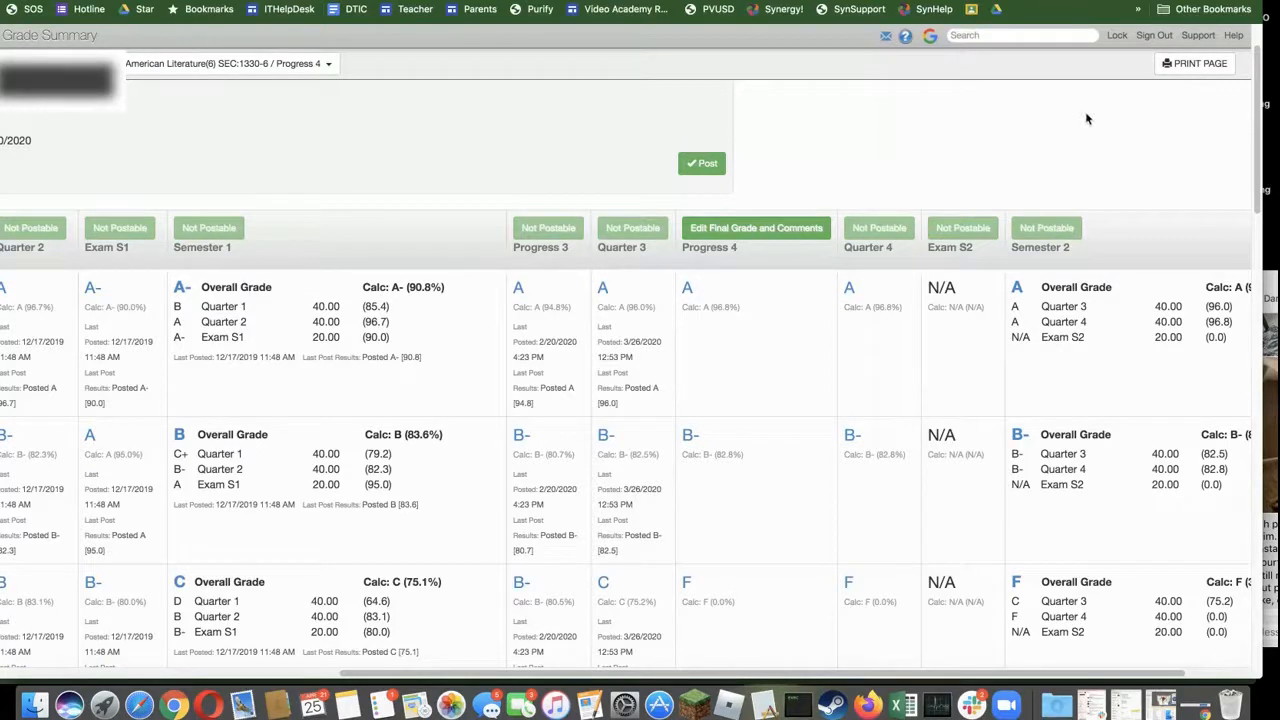